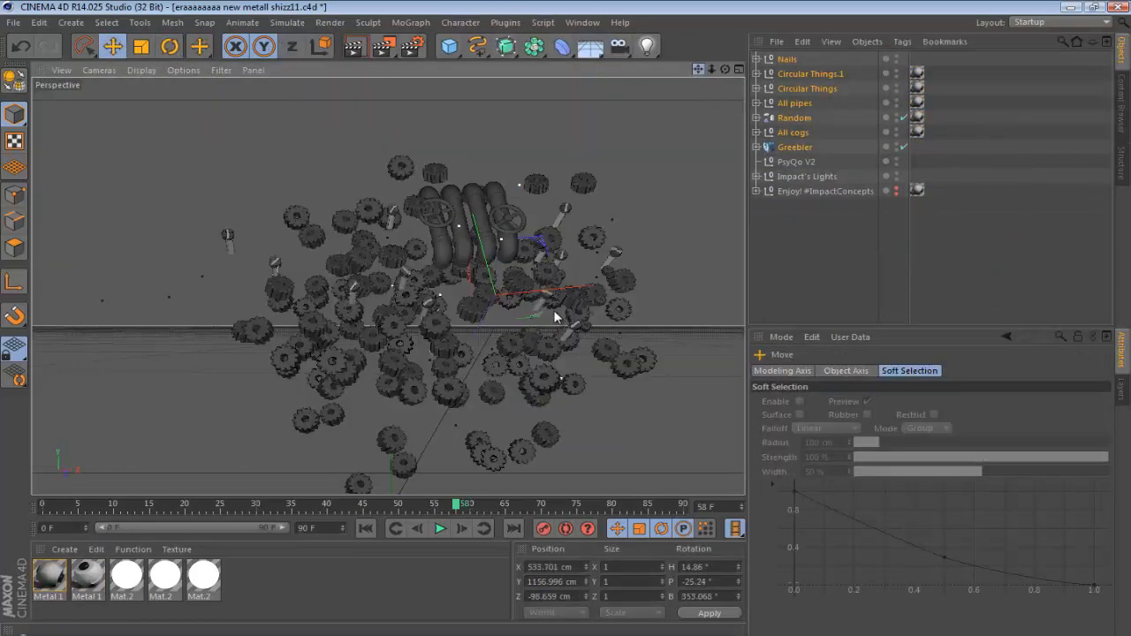
Bring the rendered gear-and-pipe Cinema 4D scene into Photoshop over the color adjustments.
{"action": "double_click", "coordinate": [50, 575]}
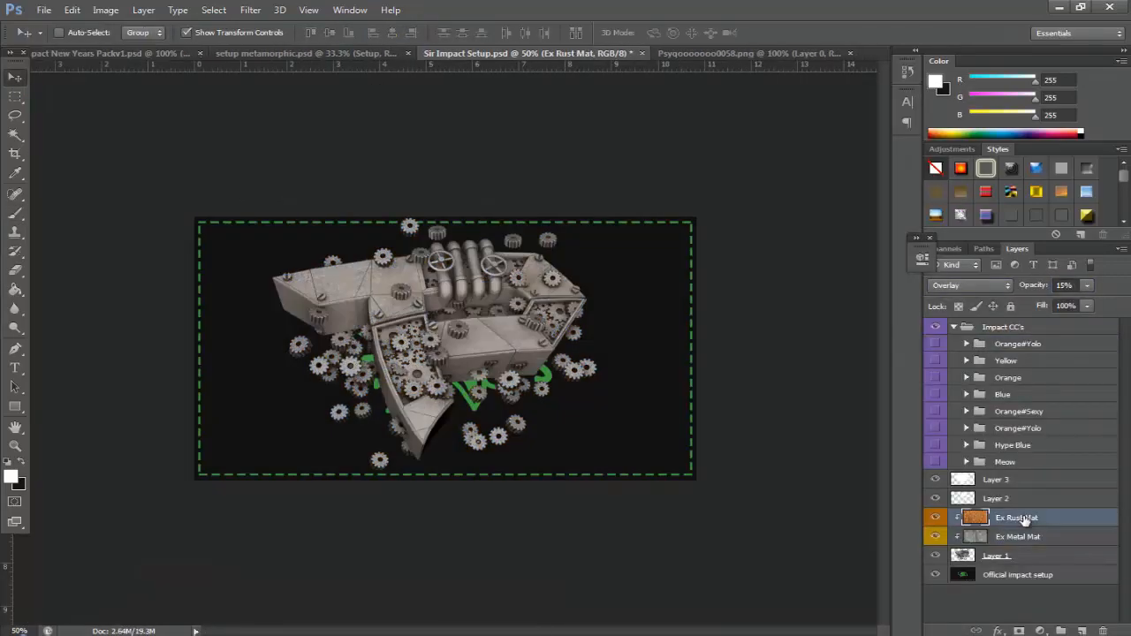
Bring the Sir Impact Smoke layers from the effects pack into the banner document.
{"action": "left_click", "coordinate": [1071, 534]}
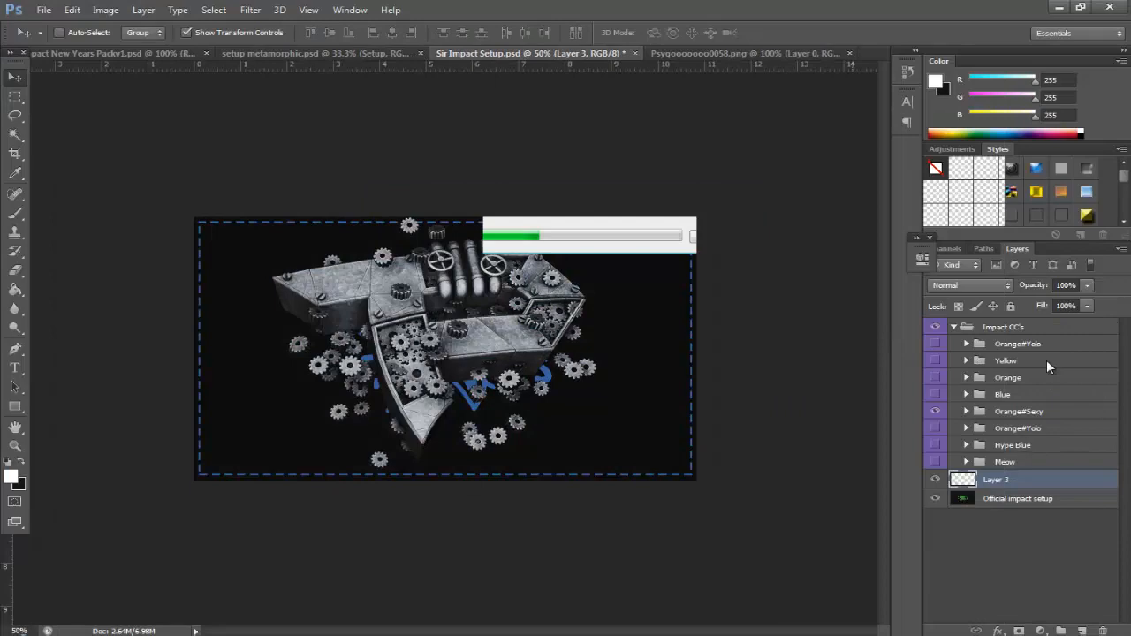
{"action": "left_click", "coordinate": [318, 53]}
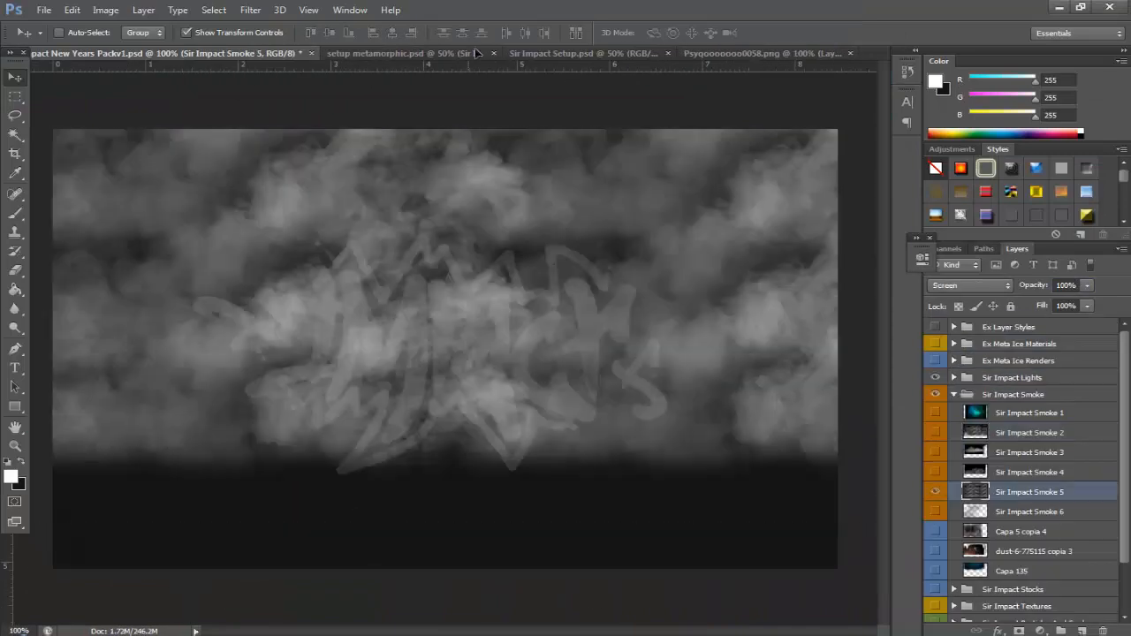
{"action": "left_click", "coordinate": [375, 53]}
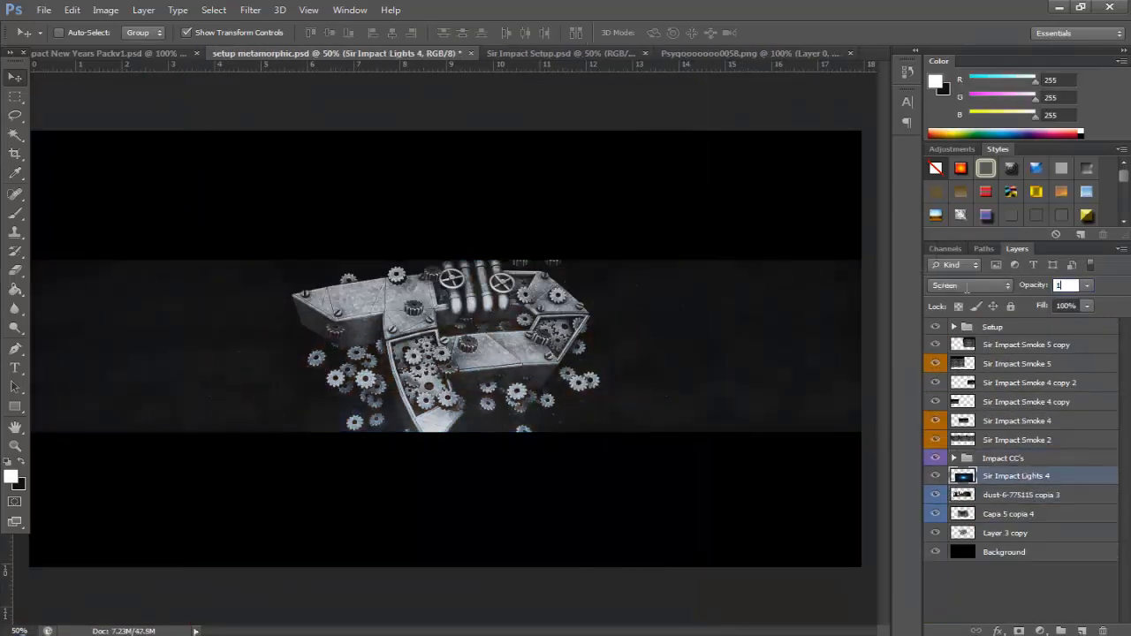
Bring the Particles layers into the banner and check it against the reference render.
{"action": "left_click", "coordinate": [89, 53]}
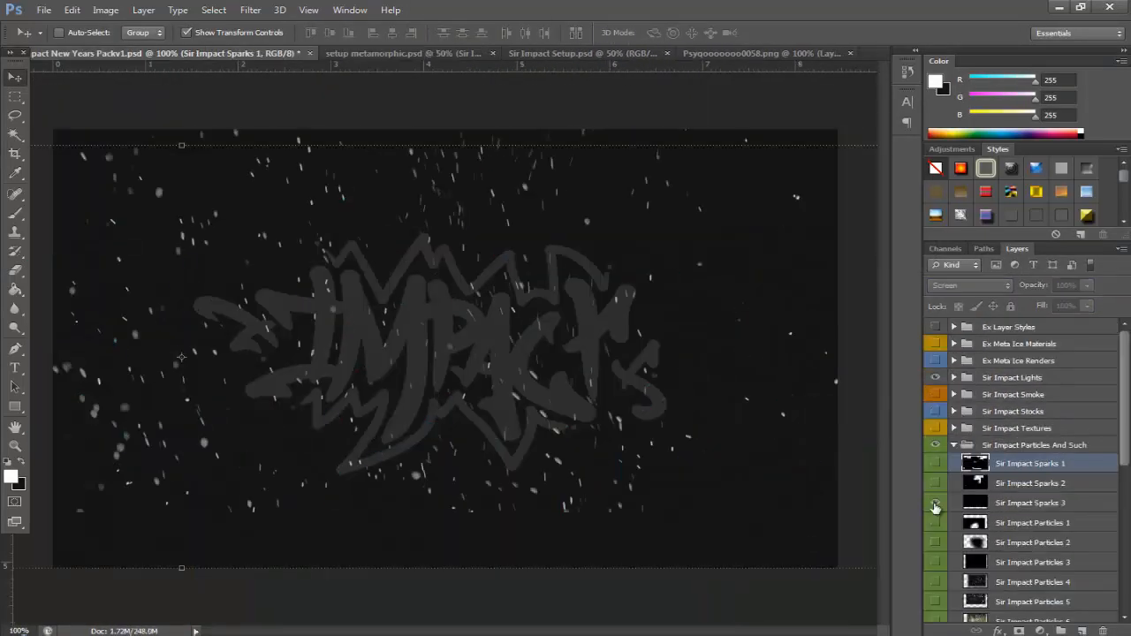
{"action": "left_click", "coordinate": [371, 53]}
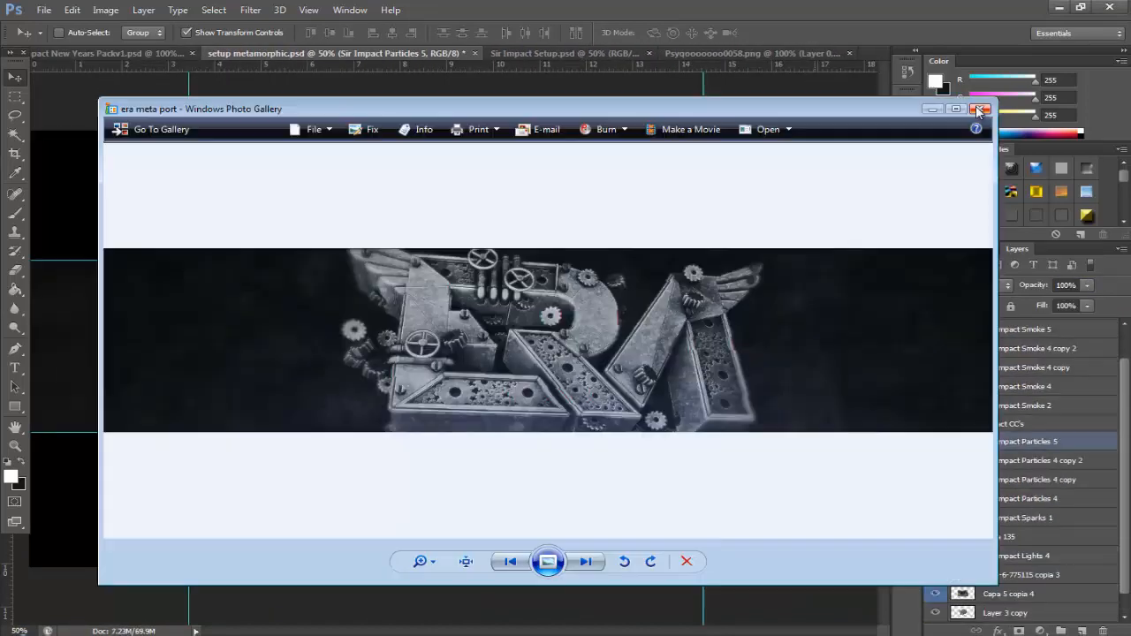
{"action": "left_click", "coordinate": [980, 110]}
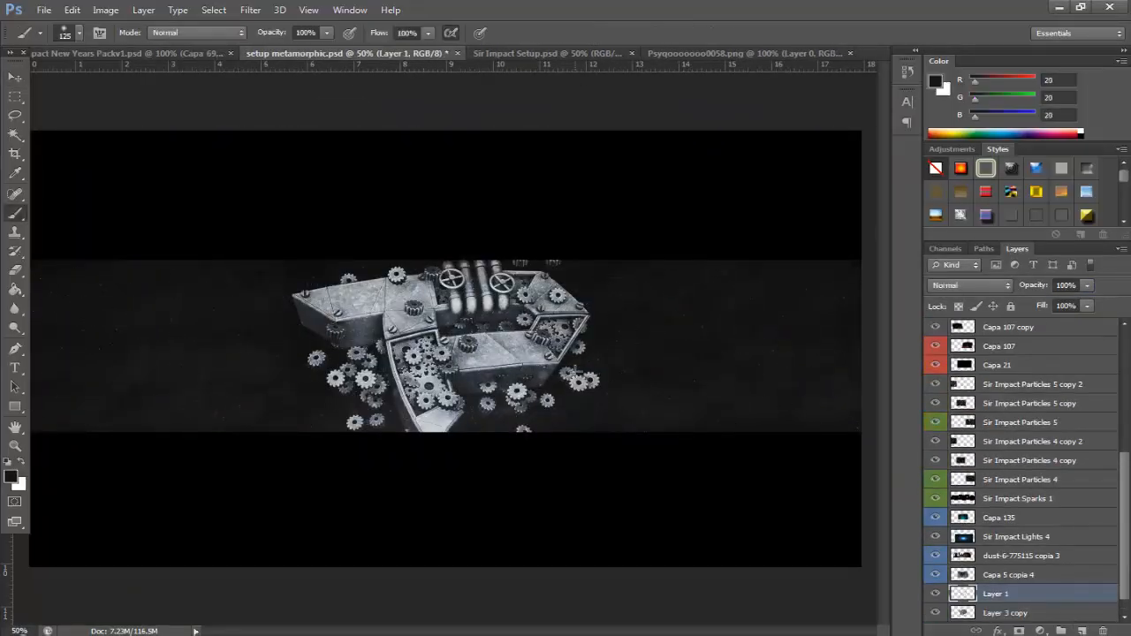
Add the Capa 82 blue particle layer from the pack to the banner.
{"action": "left_click", "coordinate": [133, 53]}
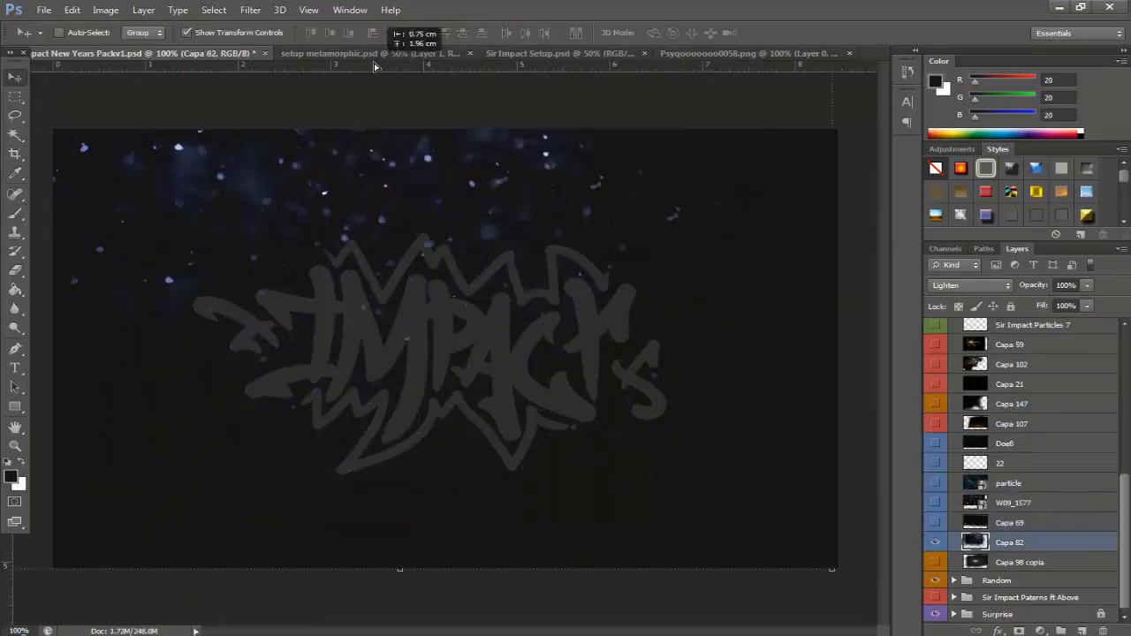
{"action": "left_click", "coordinate": [363, 53]}
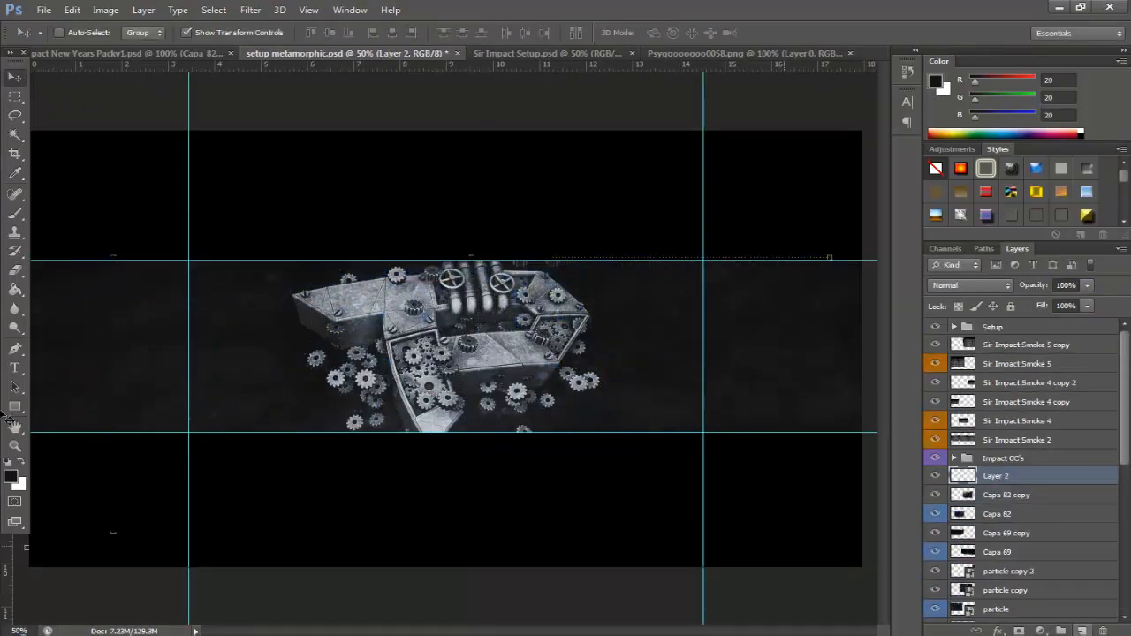
Tint the banner warm sepia with stock colour layers at 80% opacity.
{"action": "left_click", "coordinate": [115, 53]}
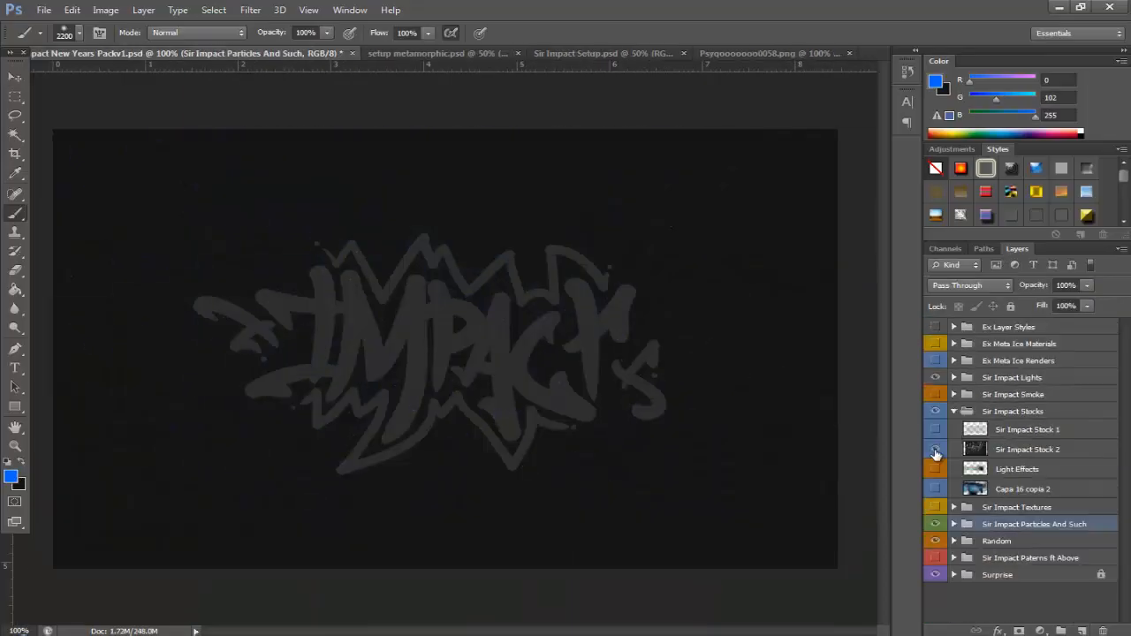
{"action": "left_click", "coordinate": [363, 53]}
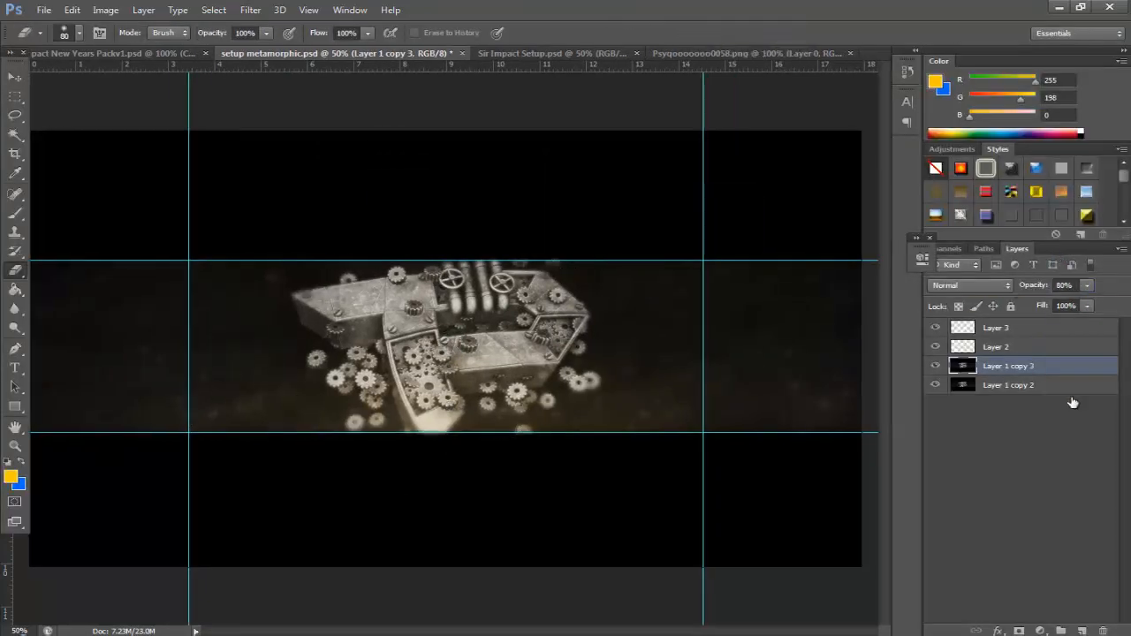
Add the orange sparks layer and a green rectangle overlay in Hue mode at 2% opacity.
{"action": "left_click", "coordinate": [85, 53]}
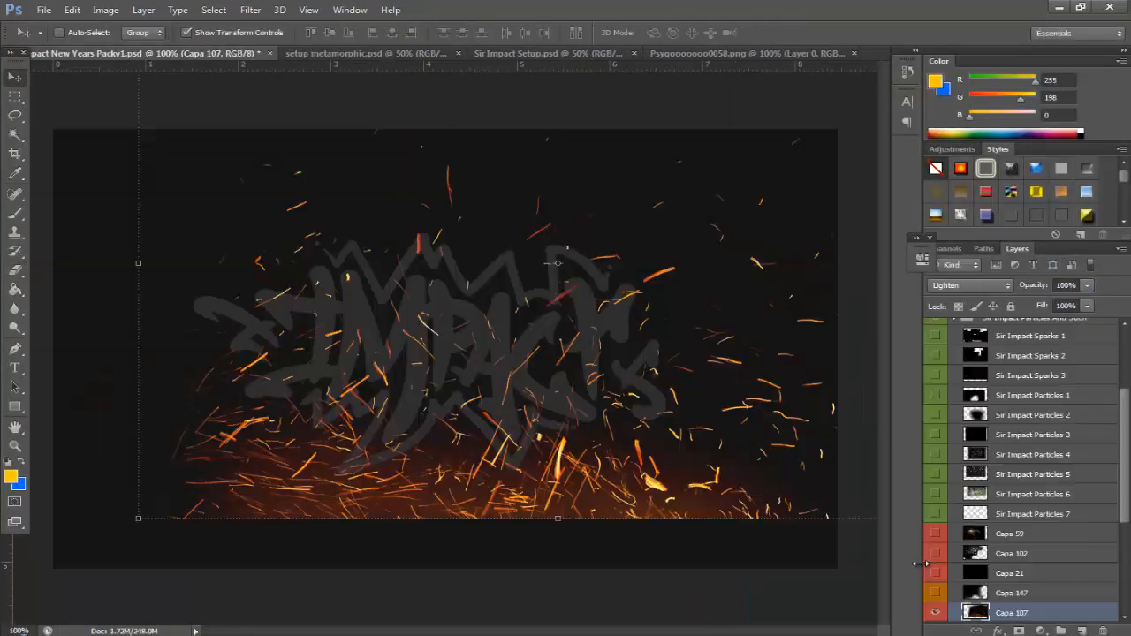
{"action": "left_click", "coordinate": [345, 53]}
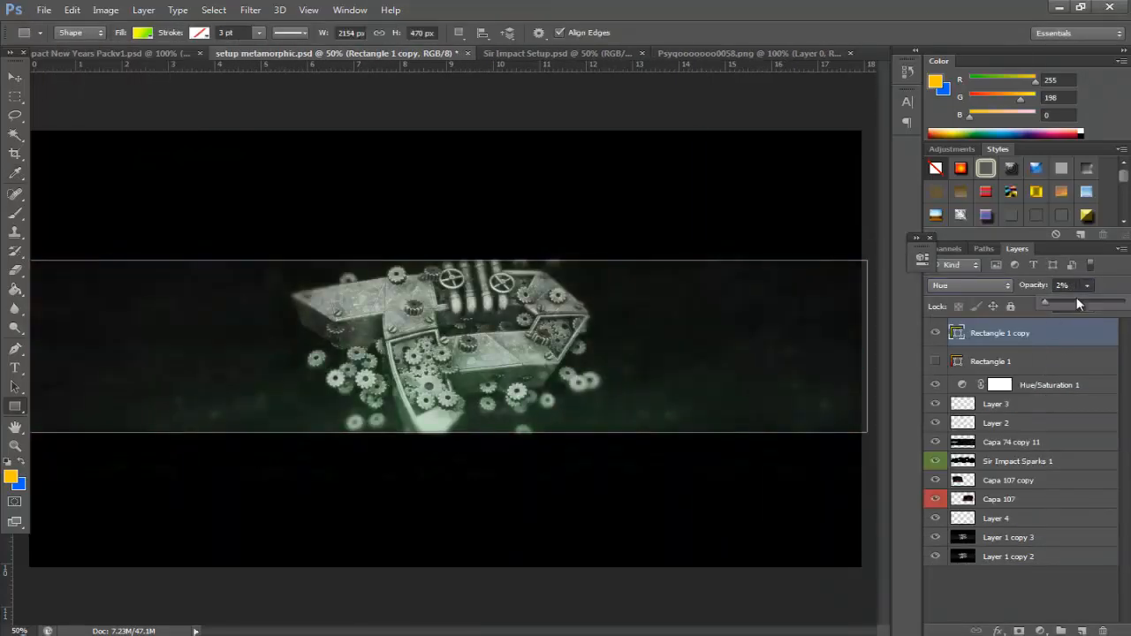
{"action": "left_click", "coordinate": [968, 285]}
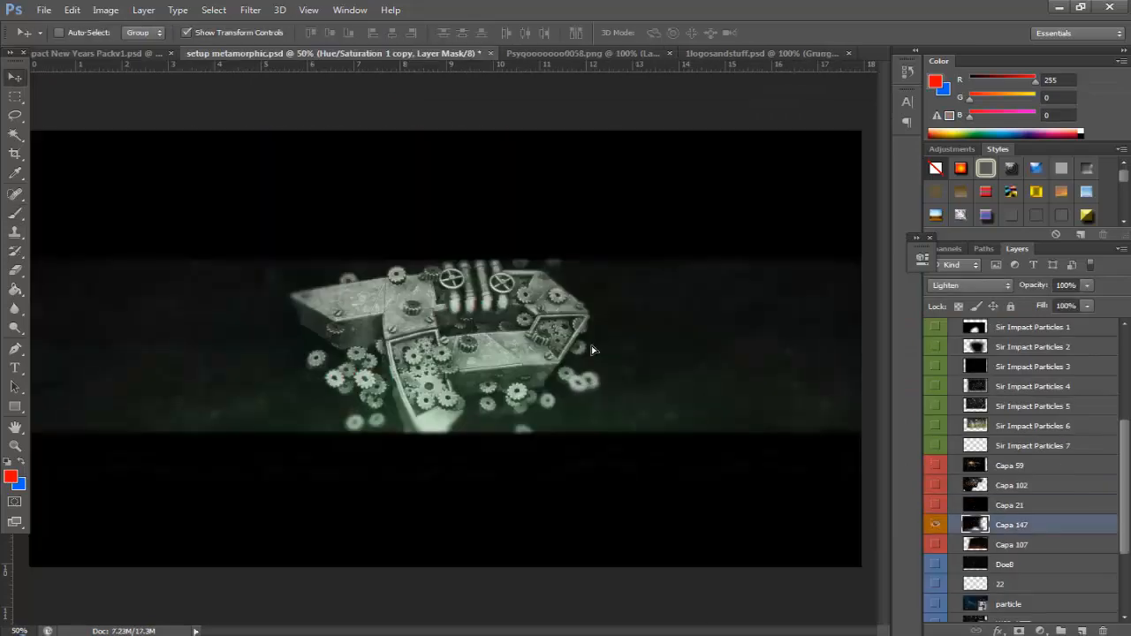
Group the grading layers as 'Vintage' and view the finished blue-grey banner full-frame.
{"action": "left_click", "coordinate": [969, 285]}
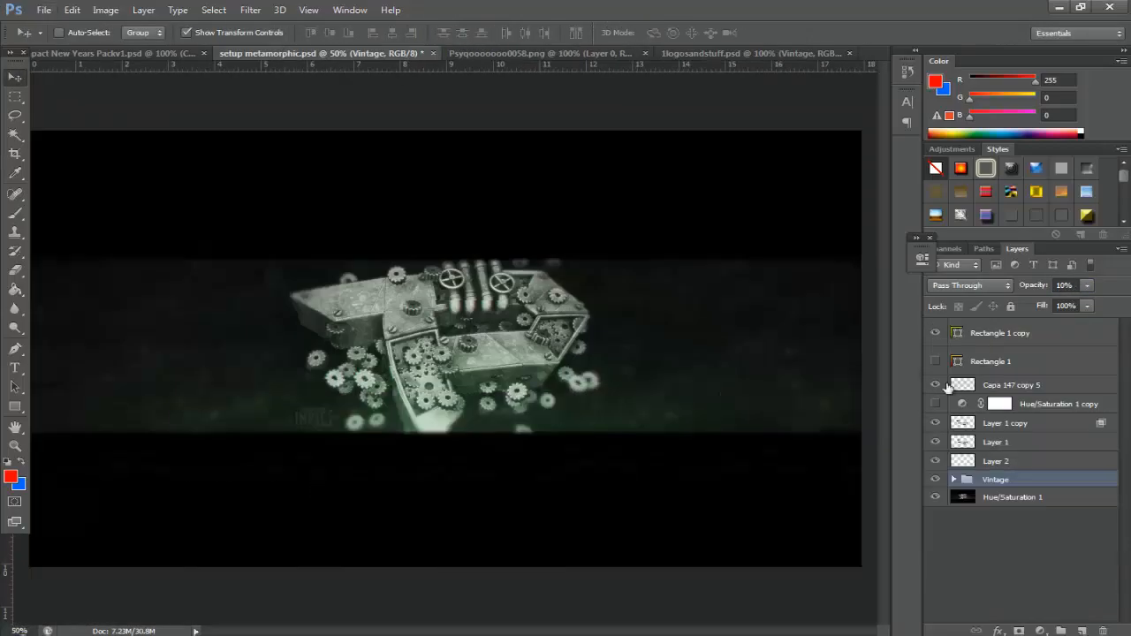
{"action": "key", "text": "f"}
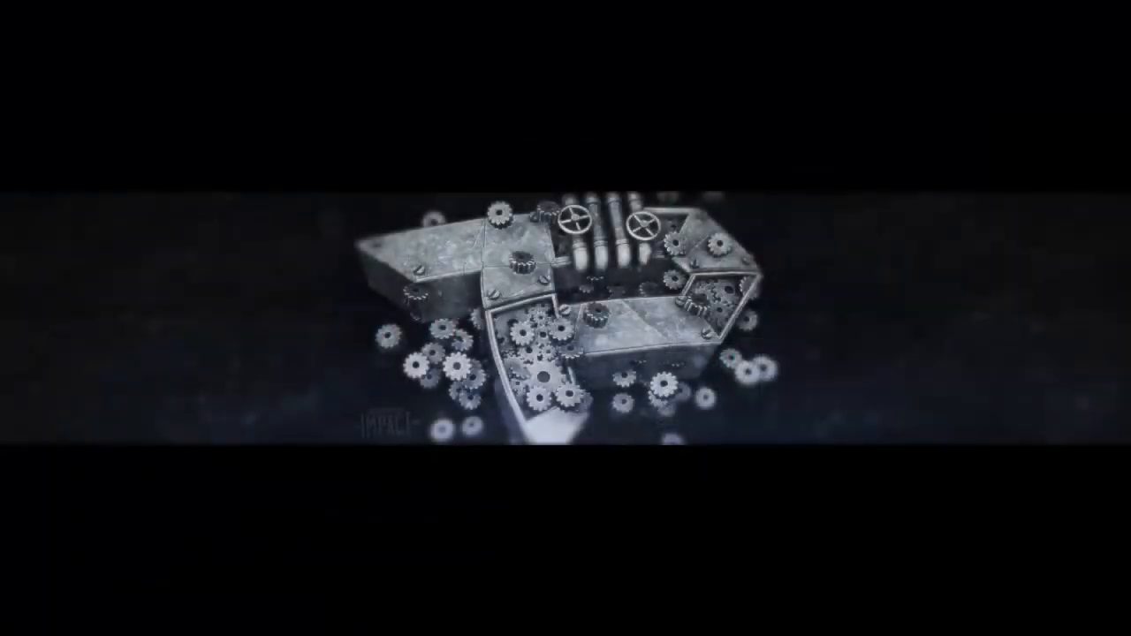